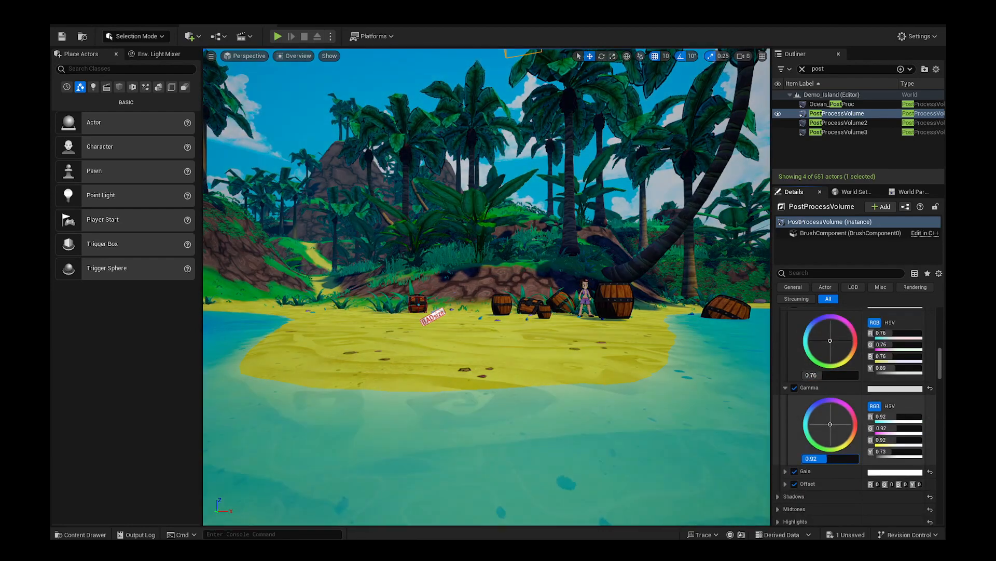
# - Select the PostProcessVolume and set its Tone Curve Amount to 0.0
pyautogui.click(276, 36)
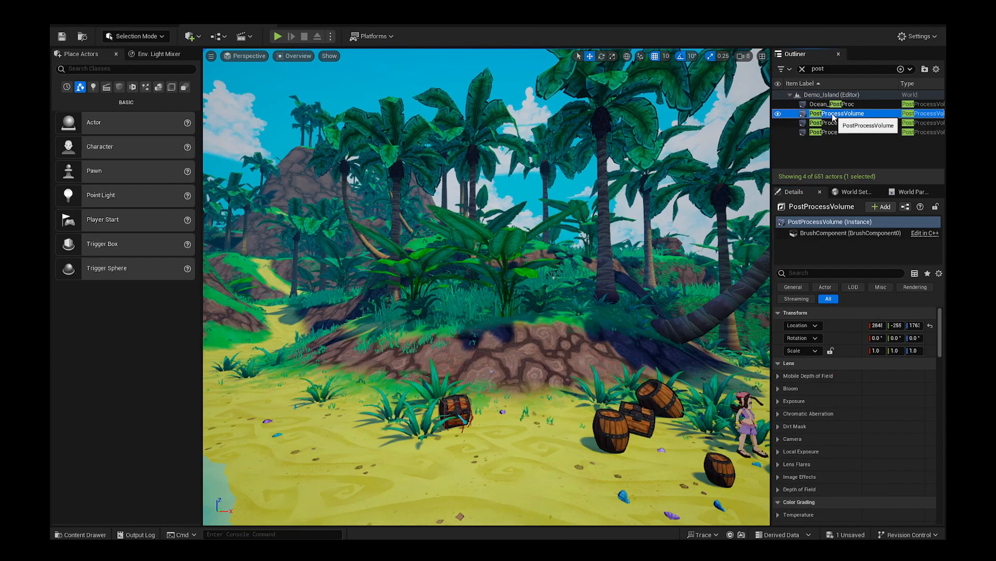
pyautogui.write('tone curve amount')
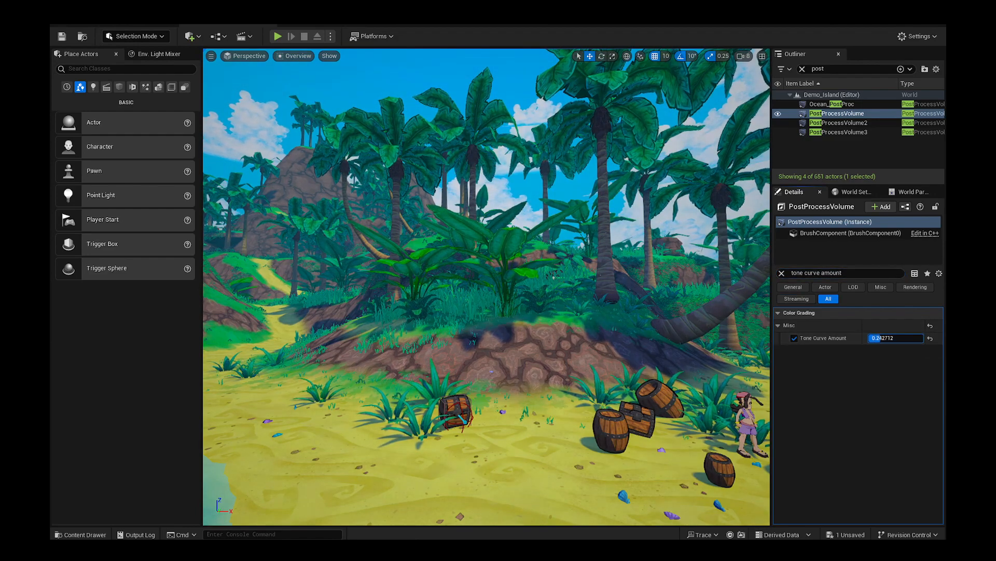
pyautogui.write('0.0')
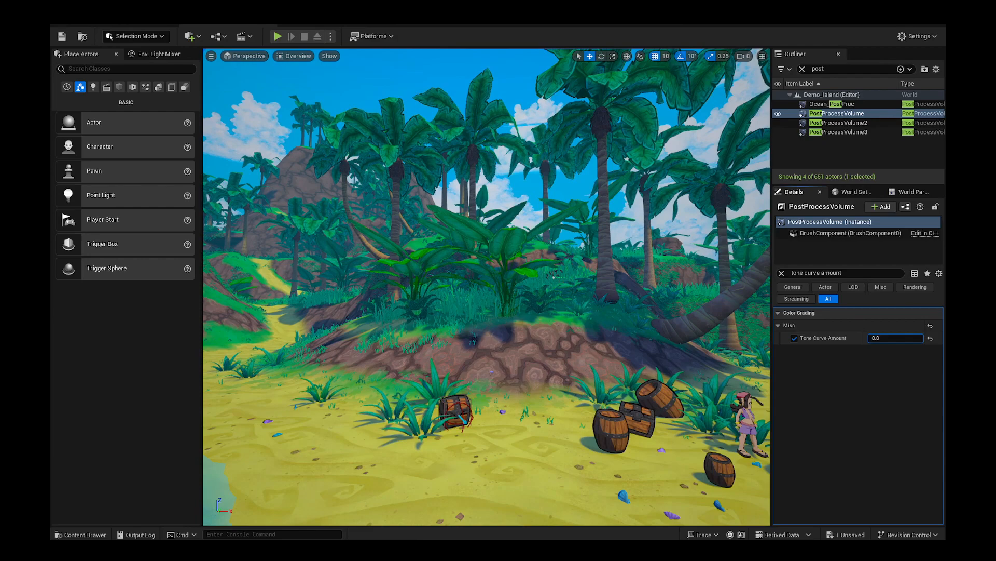
pyautogui.click(277, 35)
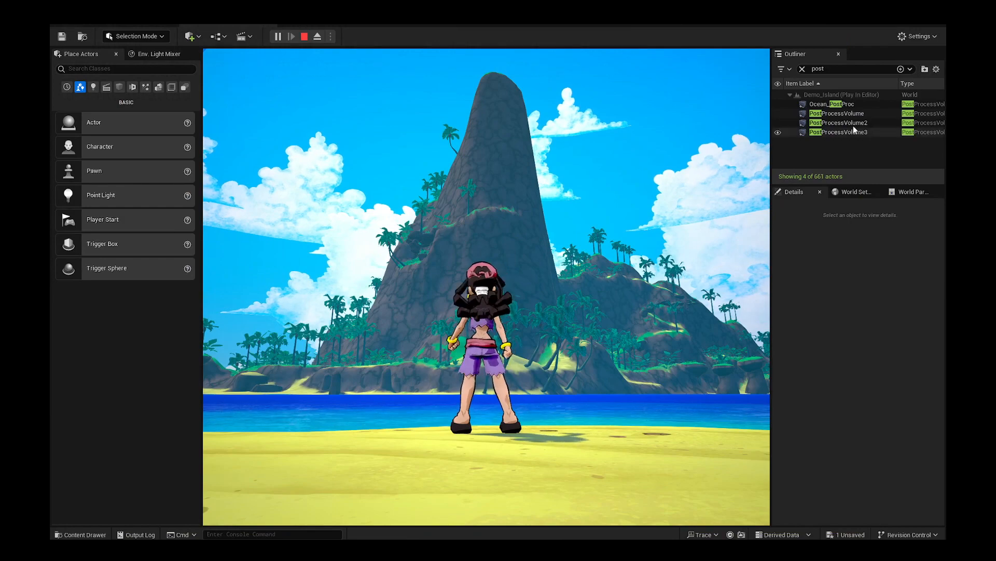
# - Reselect PostProcessVolume in the Outliner to show its Tone Curve Amount during play
pyautogui.click(838, 113)
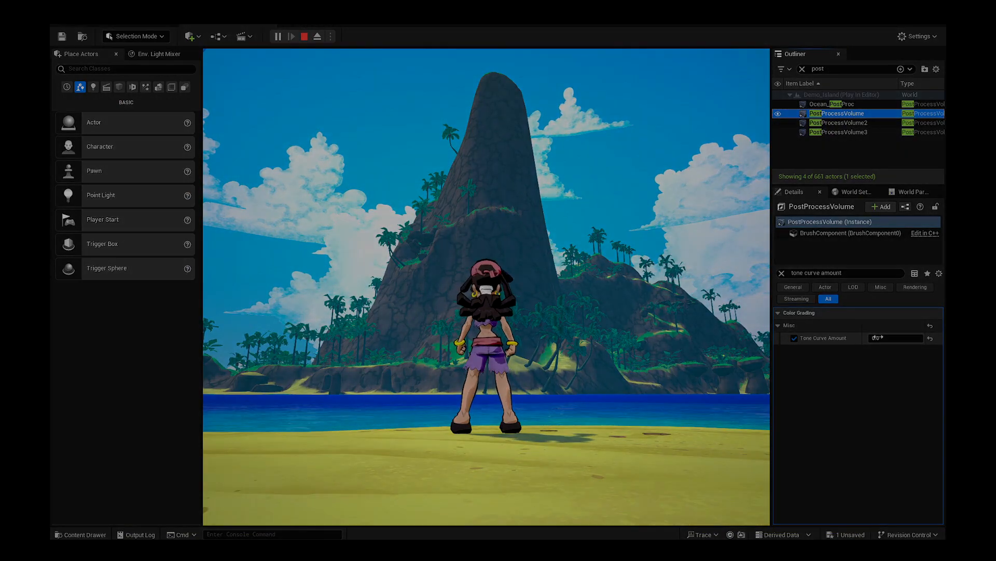